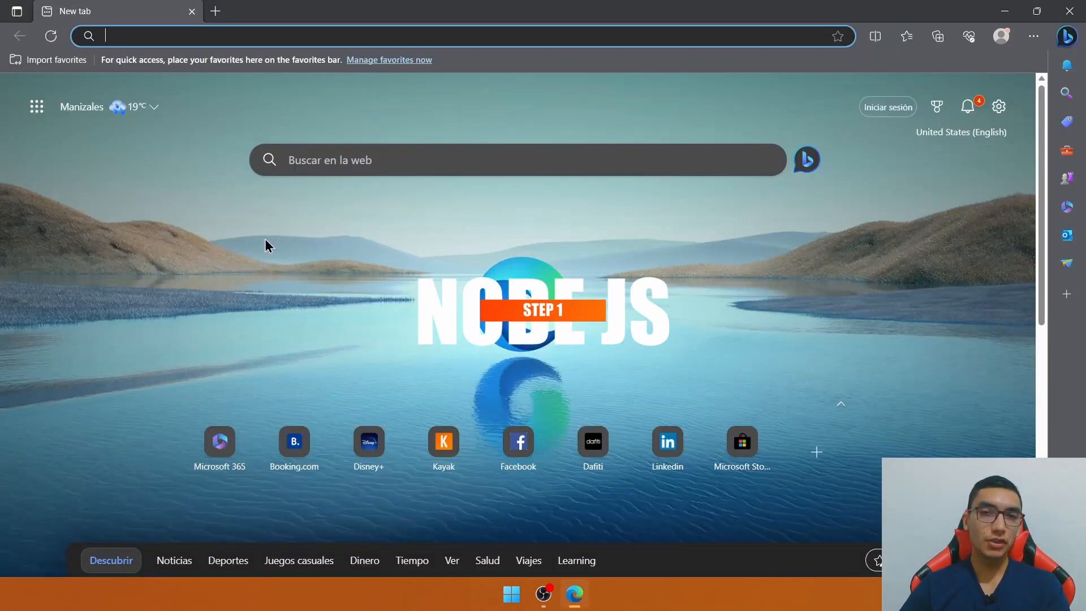
# Search 'node js' from the Edge address bar and open the official nodejs.org result.
pyautogui.write('node')
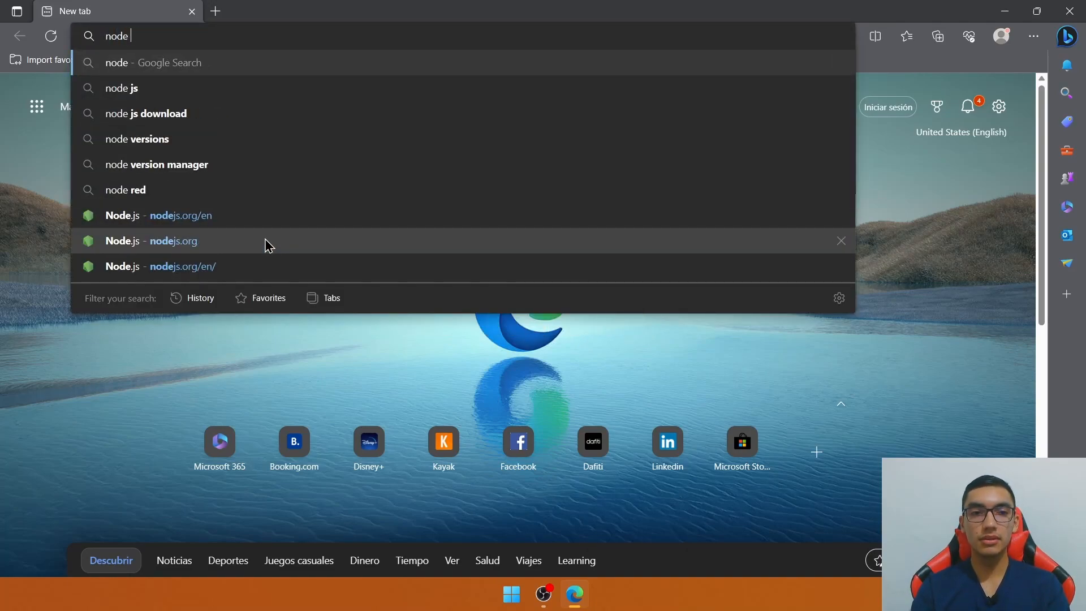
pyautogui.click(123, 88)
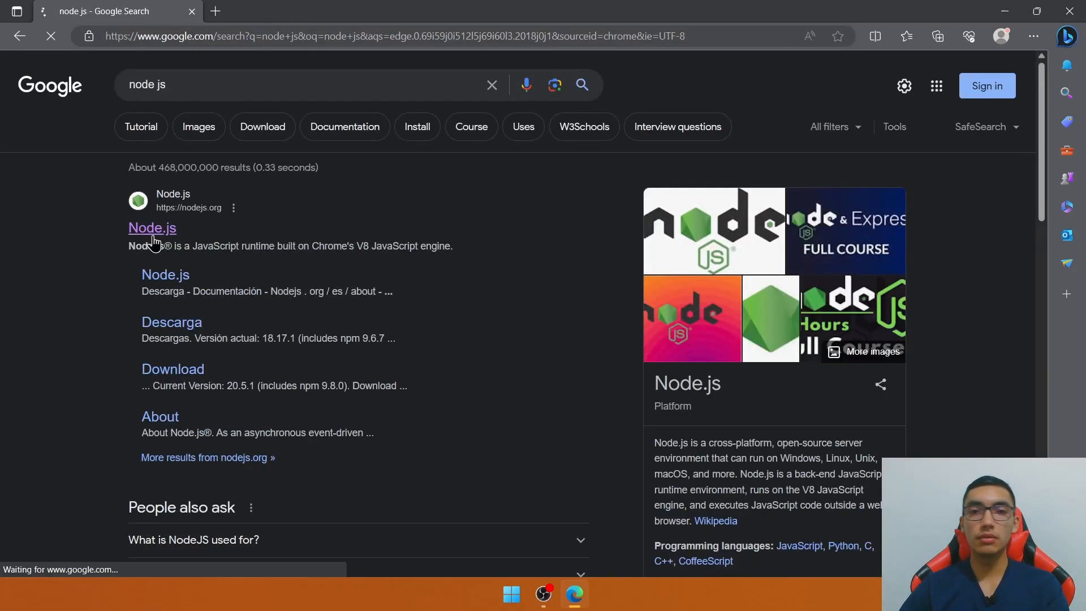
pyautogui.click(152, 227)
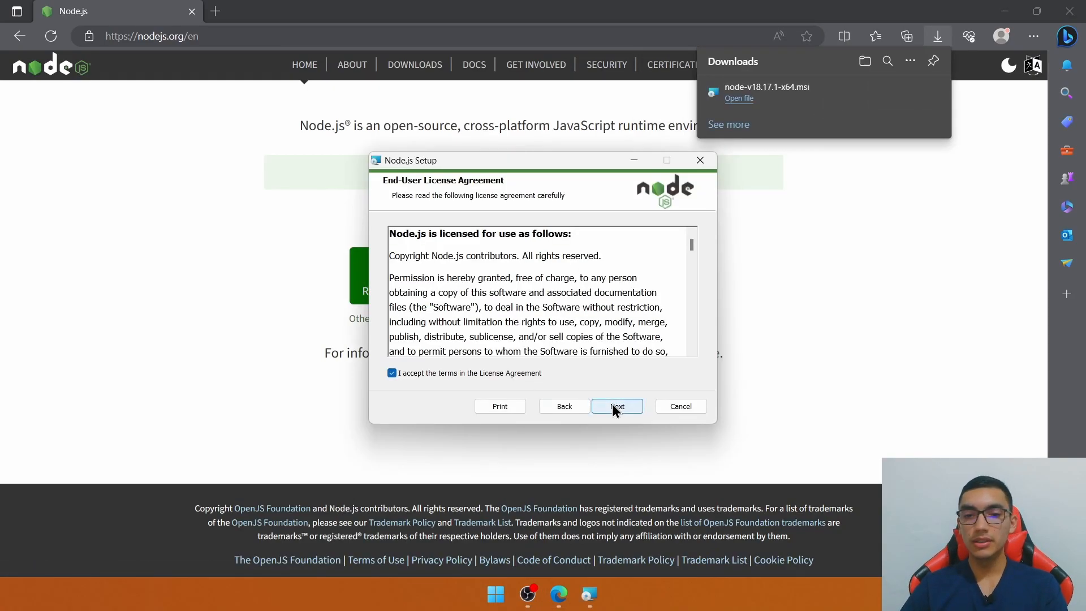
# Continue past the accepted license, let Node.js install, and finish the setup wizard.
pyautogui.click(616, 406)
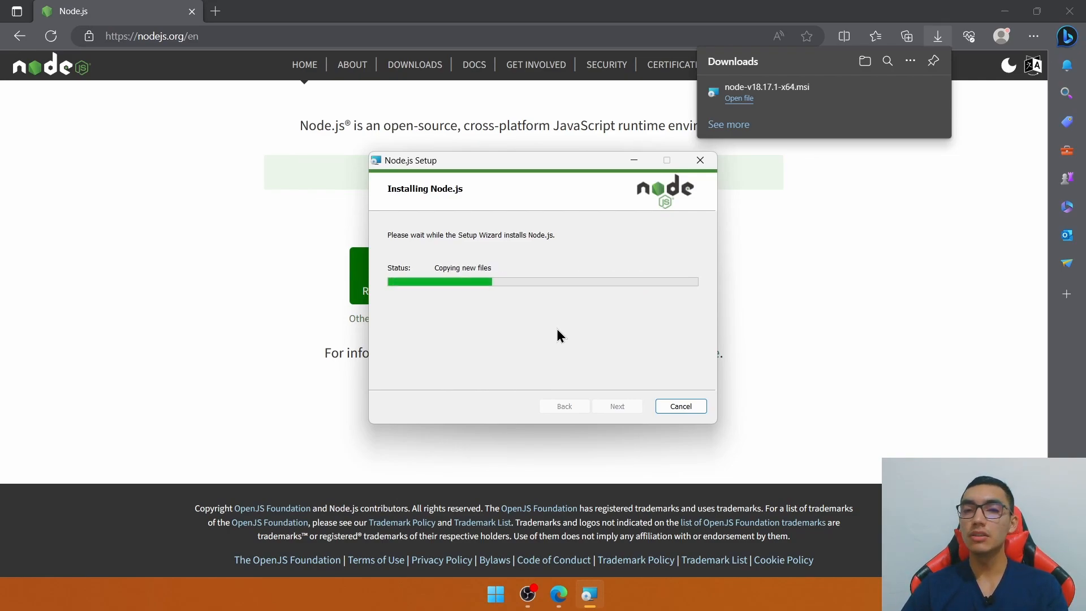
pyautogui.moveTo(554, 331)
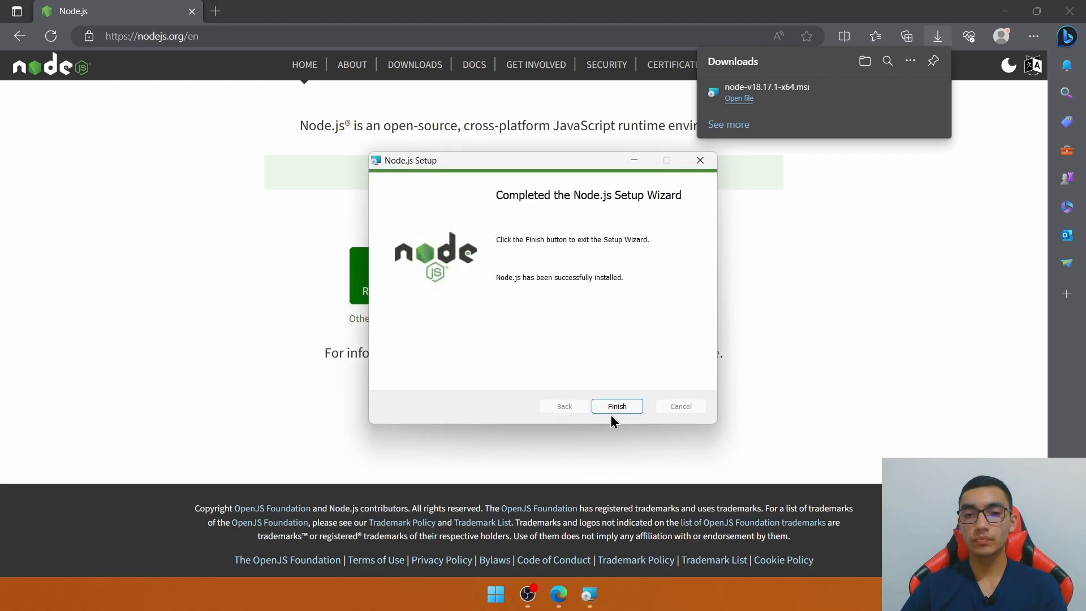
pyautogui.click(615, 406)
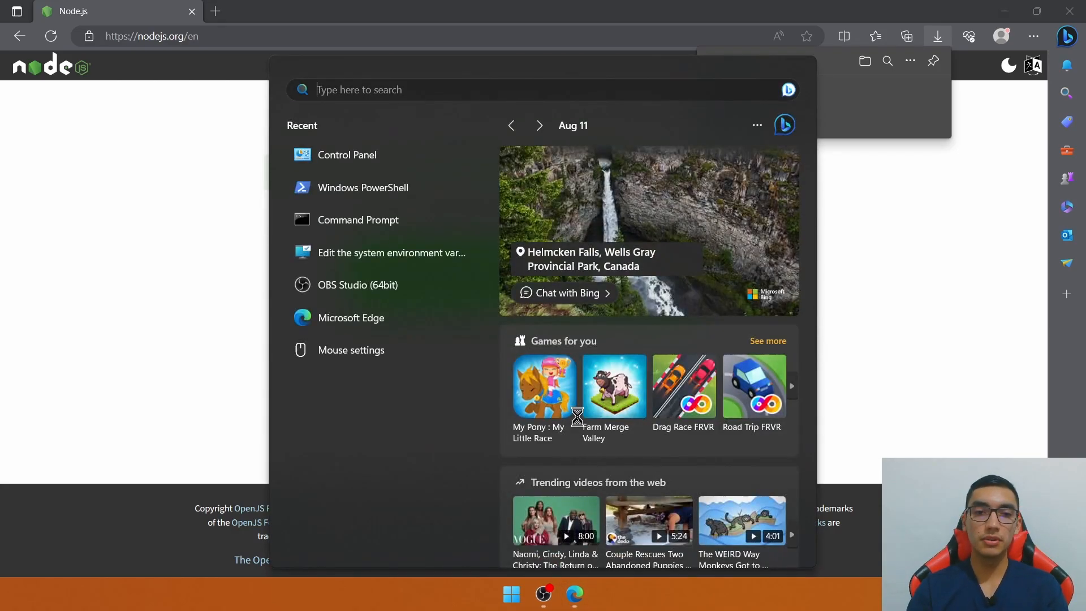
# Open Command Prompt and check the installed versions with node -v and npm -v.
pyautogui.click(357, 220)
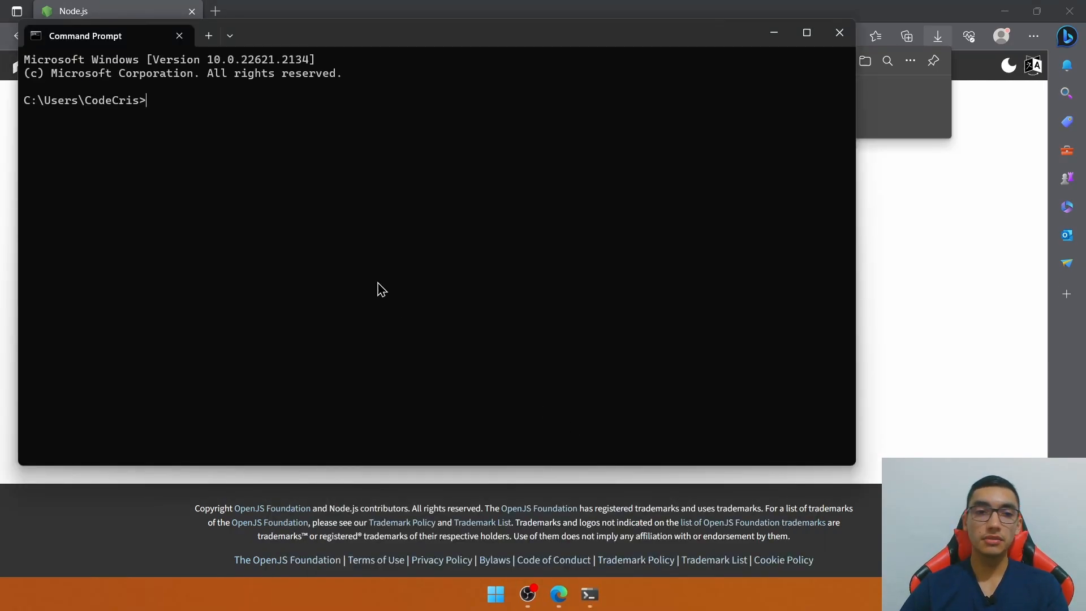
pyautogui.write('node -v')
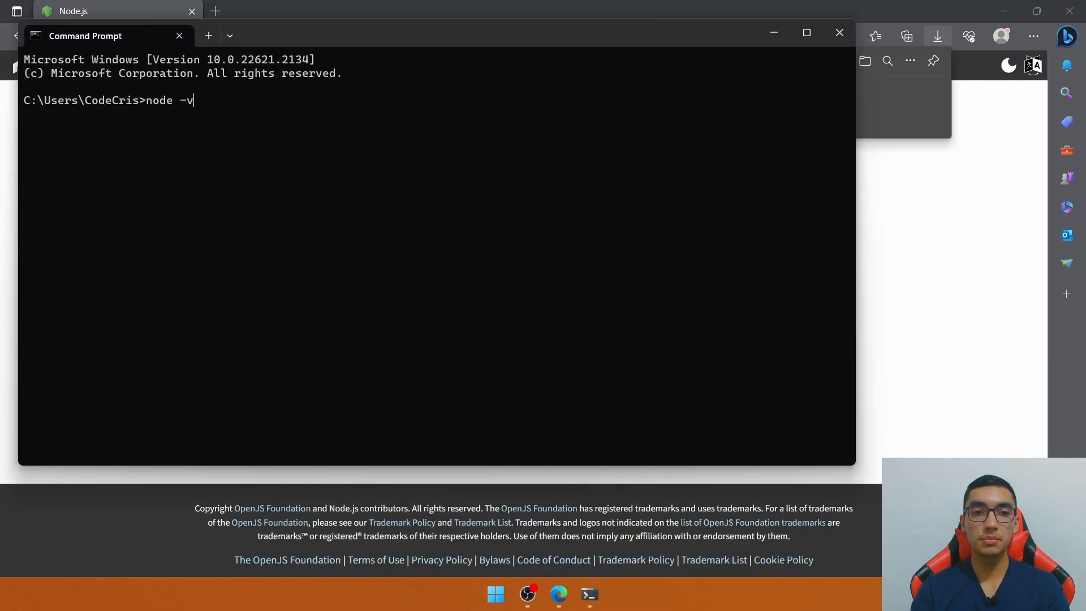
pyautogui.press('Return')
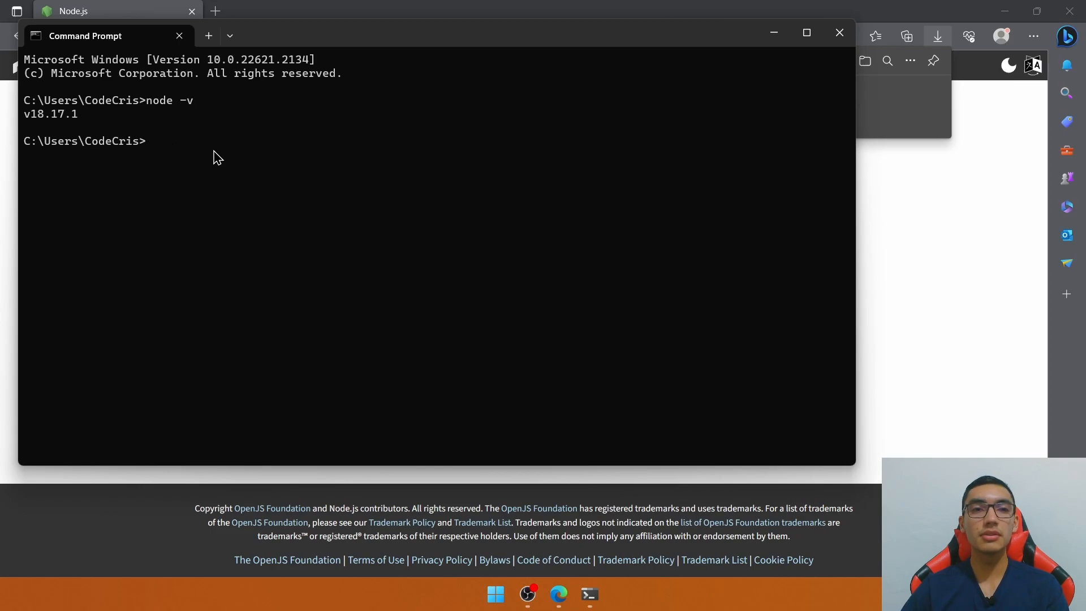
pyautogui.moveTo(268, 164)
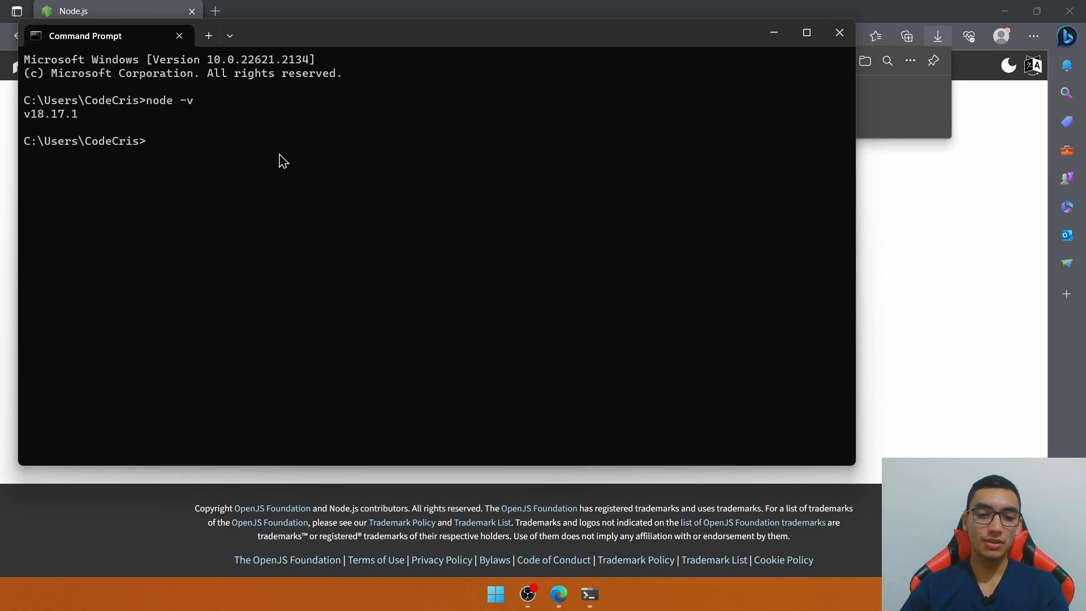
pyautogui.write('npm -v')
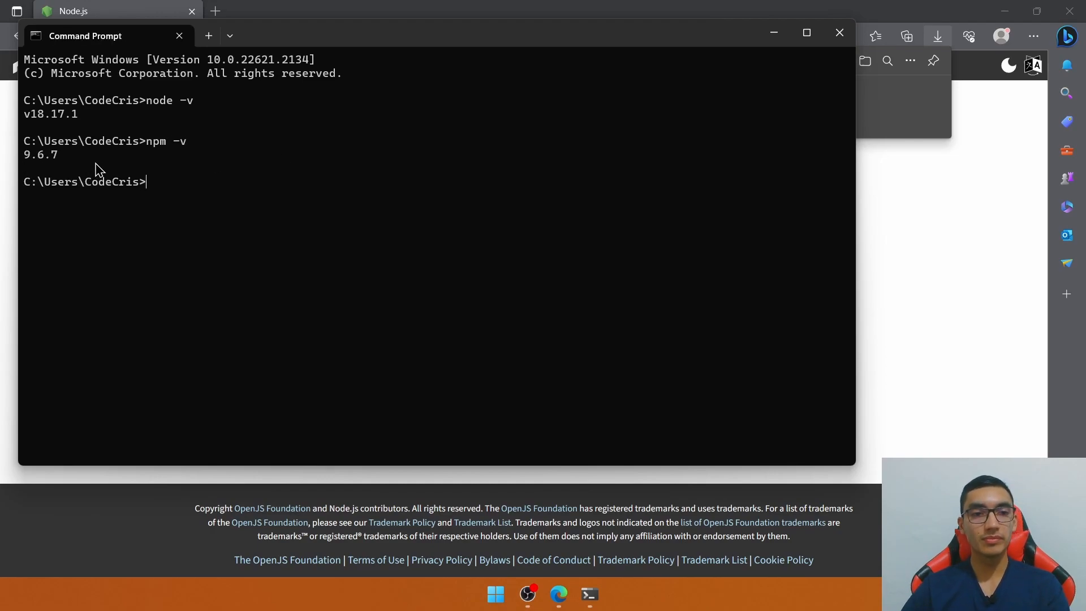
pyautogui.moveTo(250, 157)
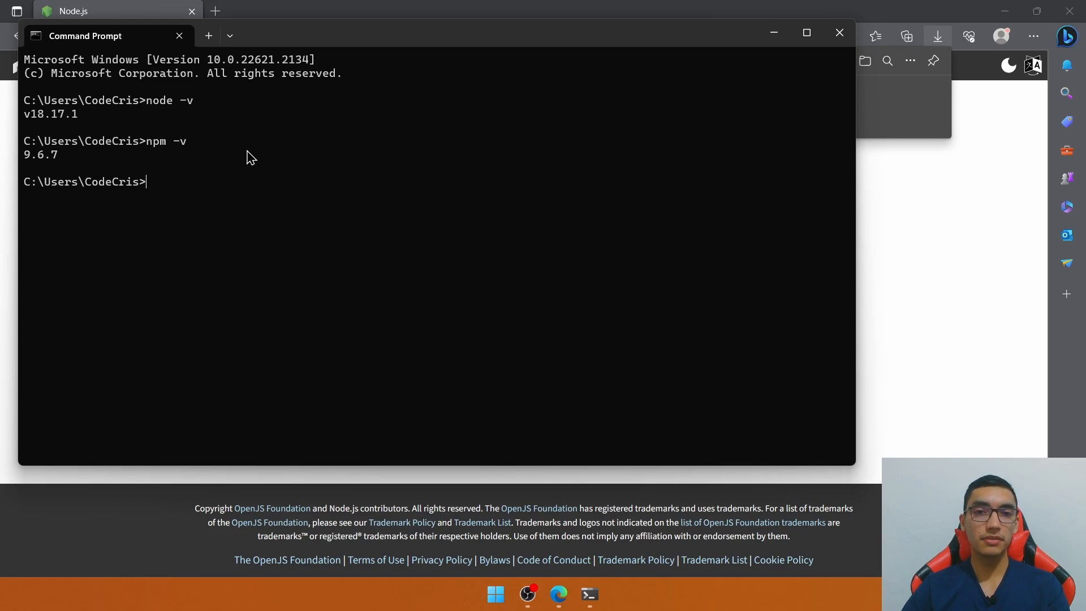
pyautogui.moveTo(409, 194)
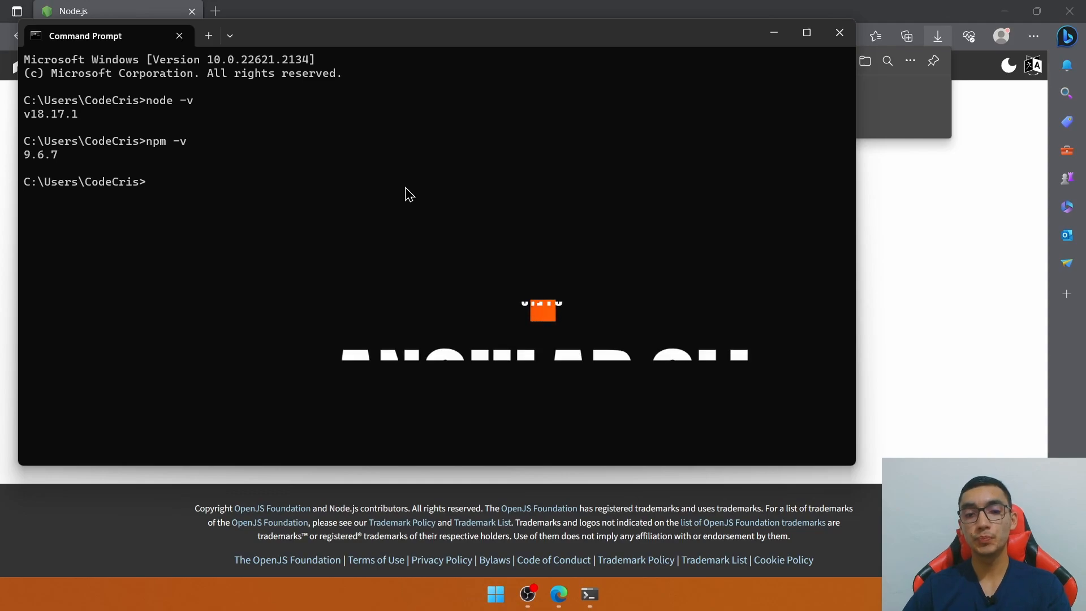
pyautogui.write('npm')
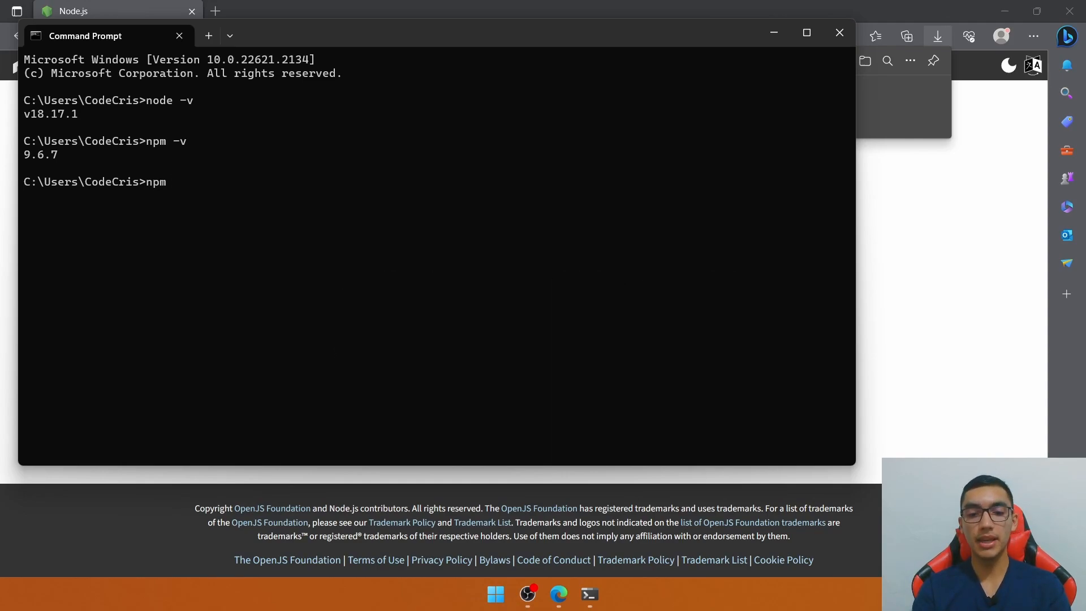
pyautogui.write('install -g')
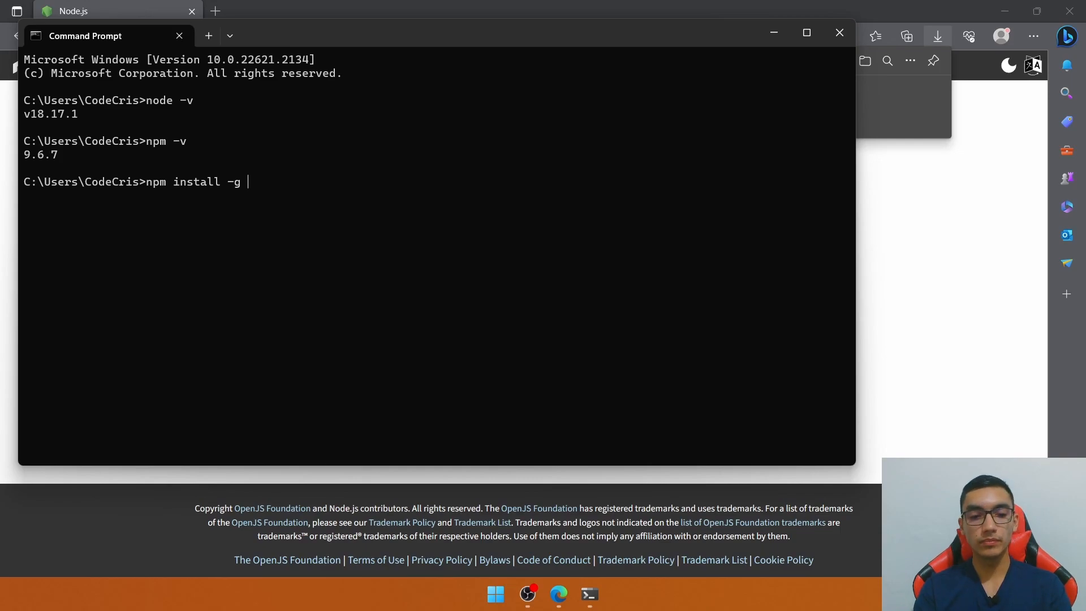
pyautogui.write('@angular/c')
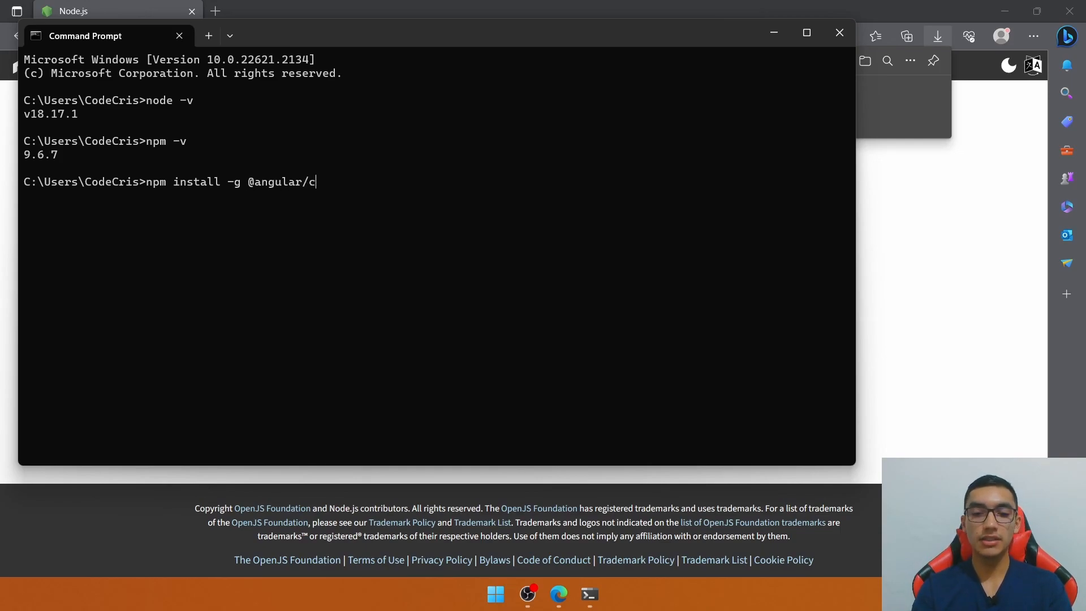
pyautogui.press('Return')
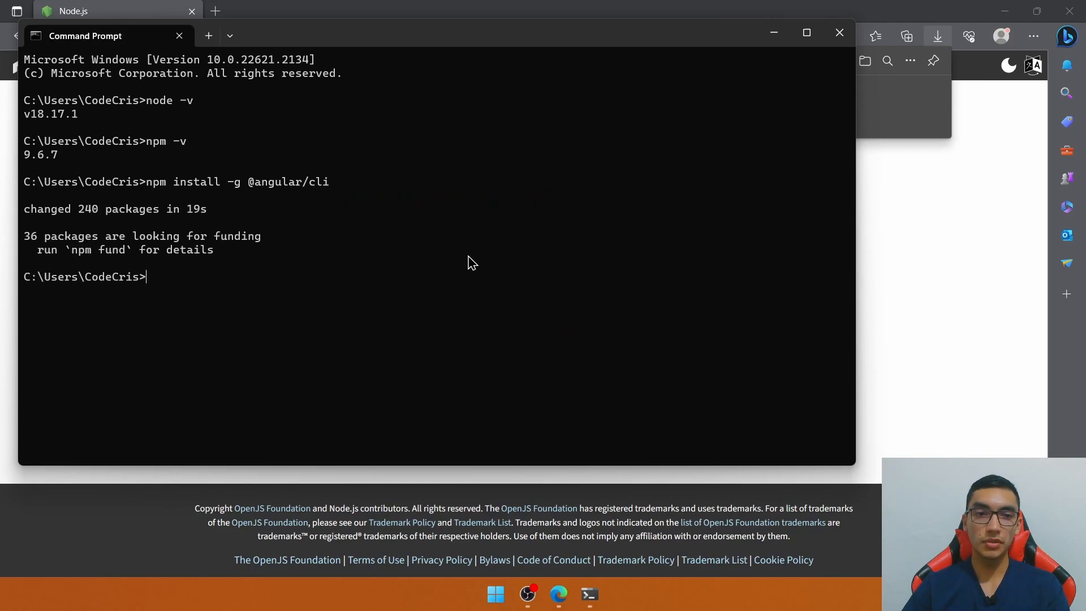
pyautogui.write('ng')
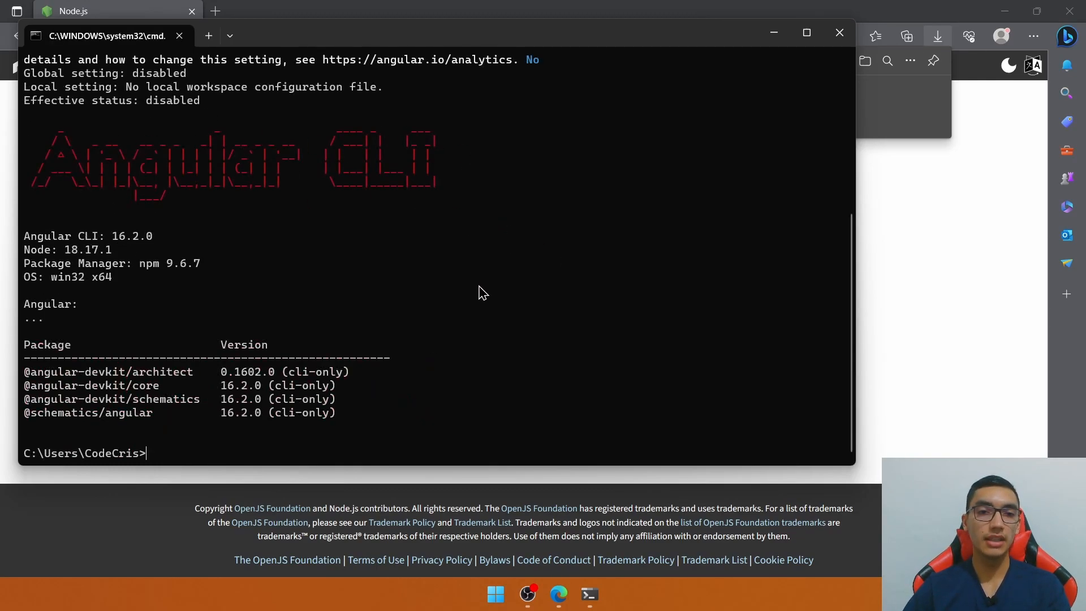
pyautogui.moveTo(21, 360)
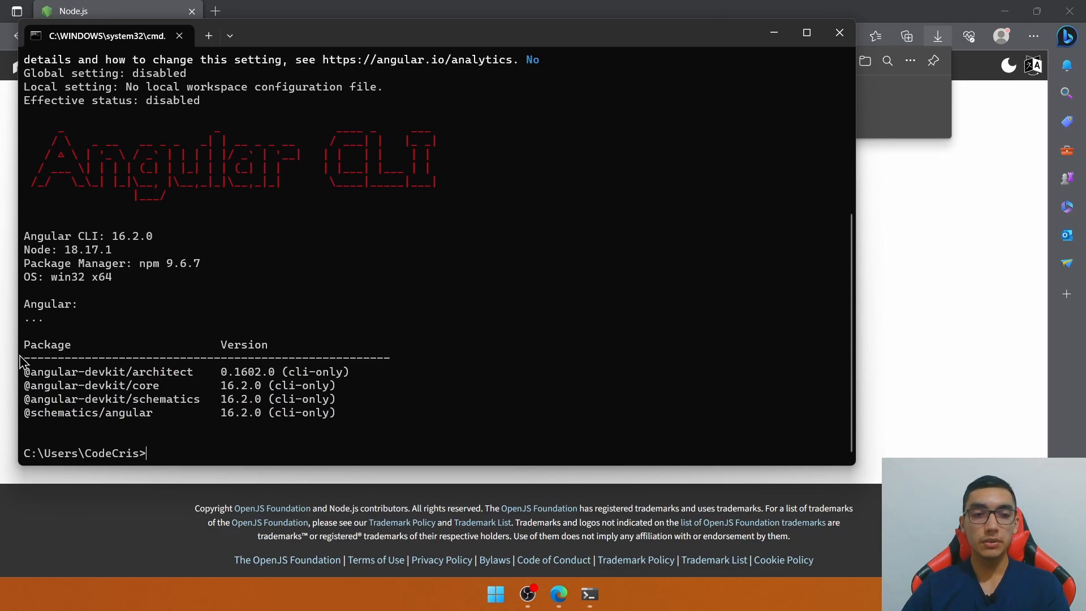
pyautogui.moveTo(160, 435)
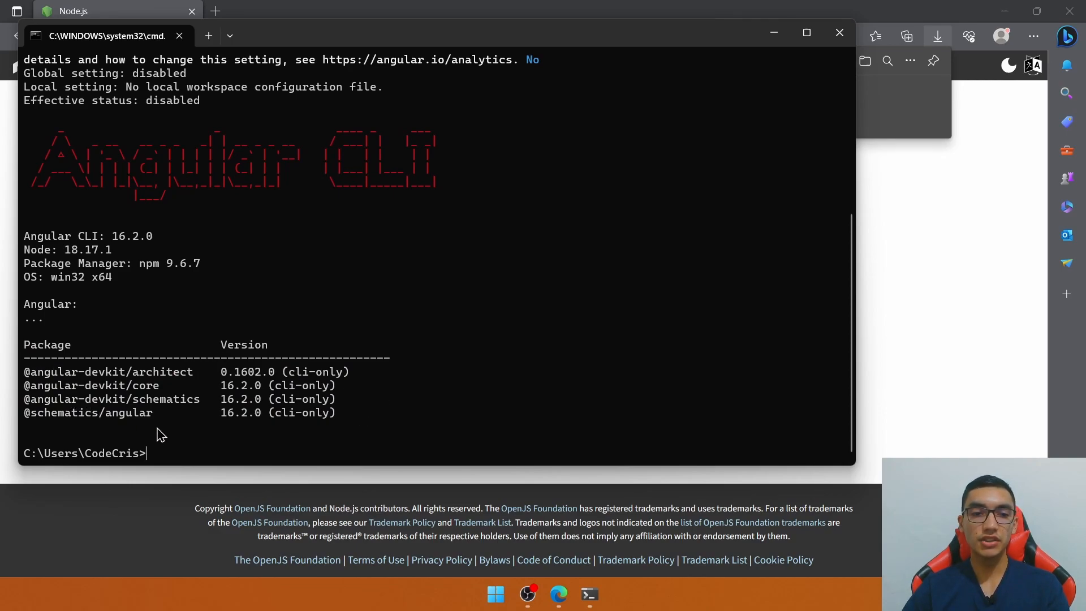
# Clear the console with cls after the Angular CLI 16.2.0 version report.
pyautogui.write('c')
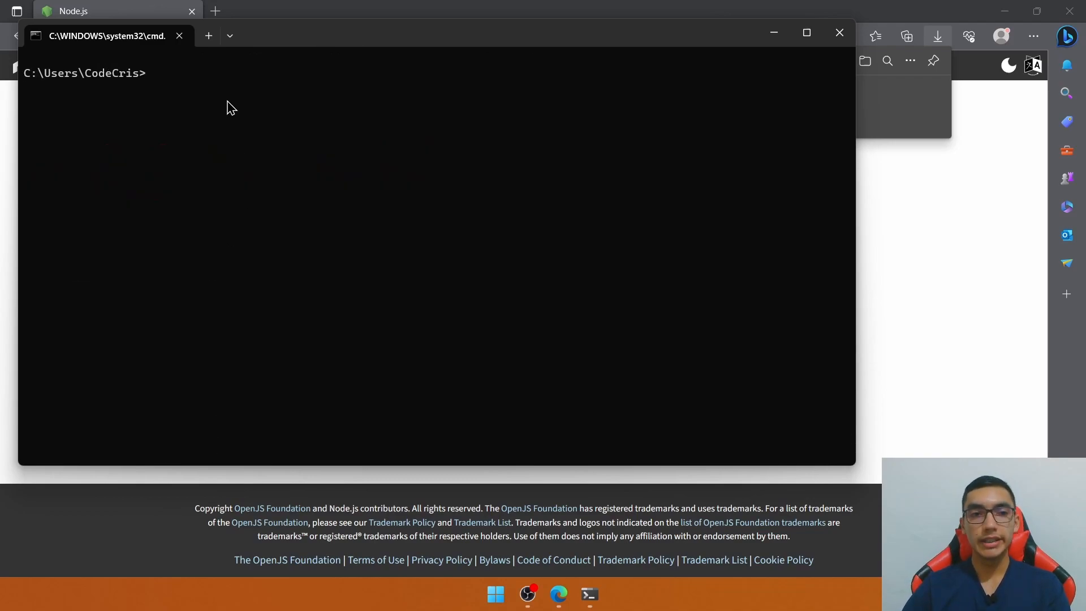
pyautogui.moveTo(214, 99)
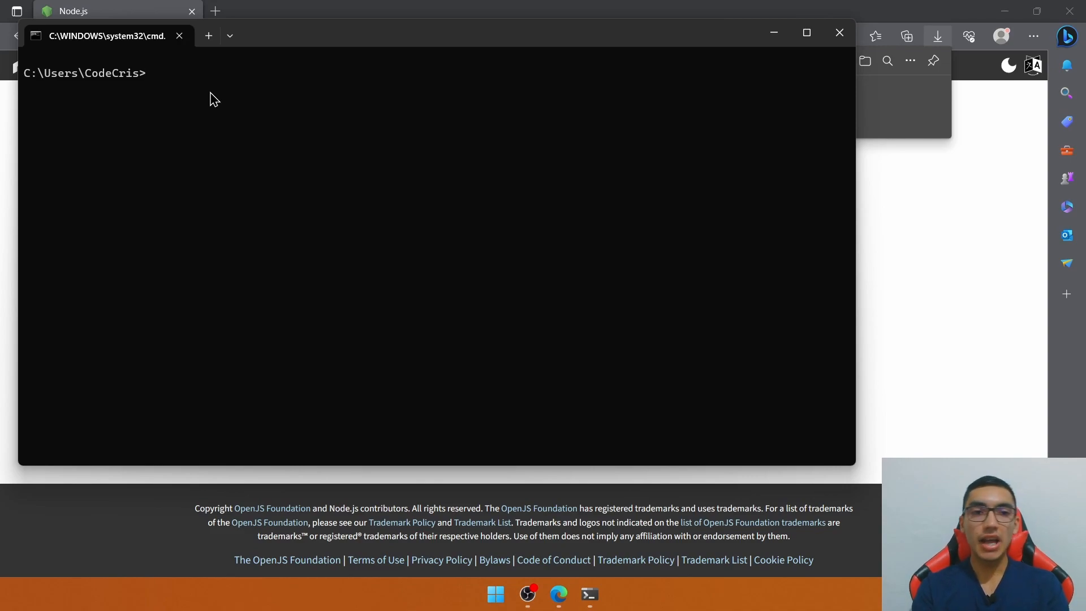
# Run ng new my-app, answer the setup prompts, then clear the console.
pyautogui.write('ng ne')
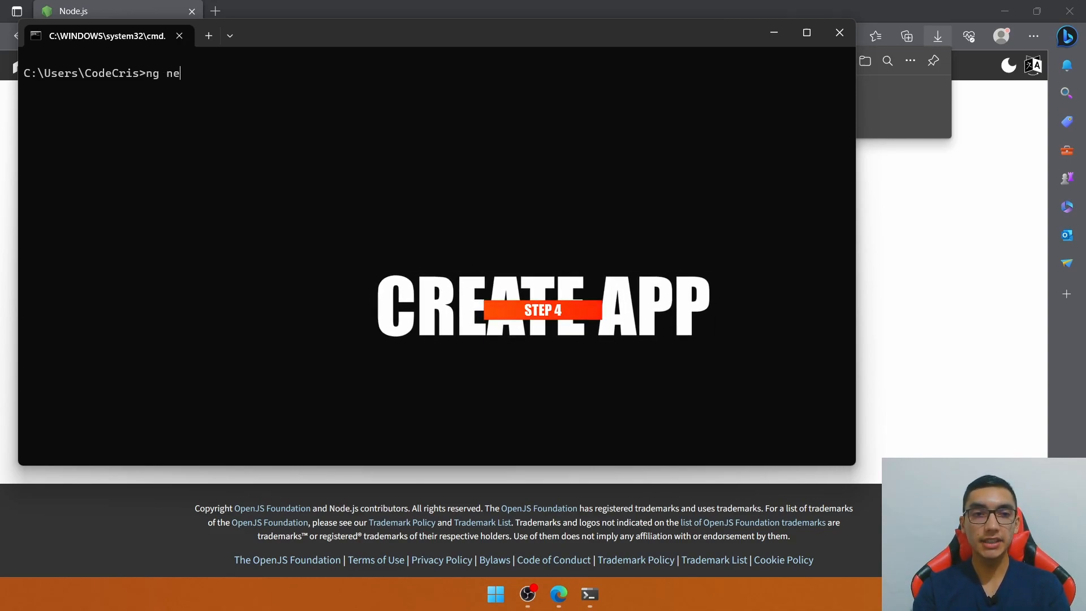
pyautogui.write('w')
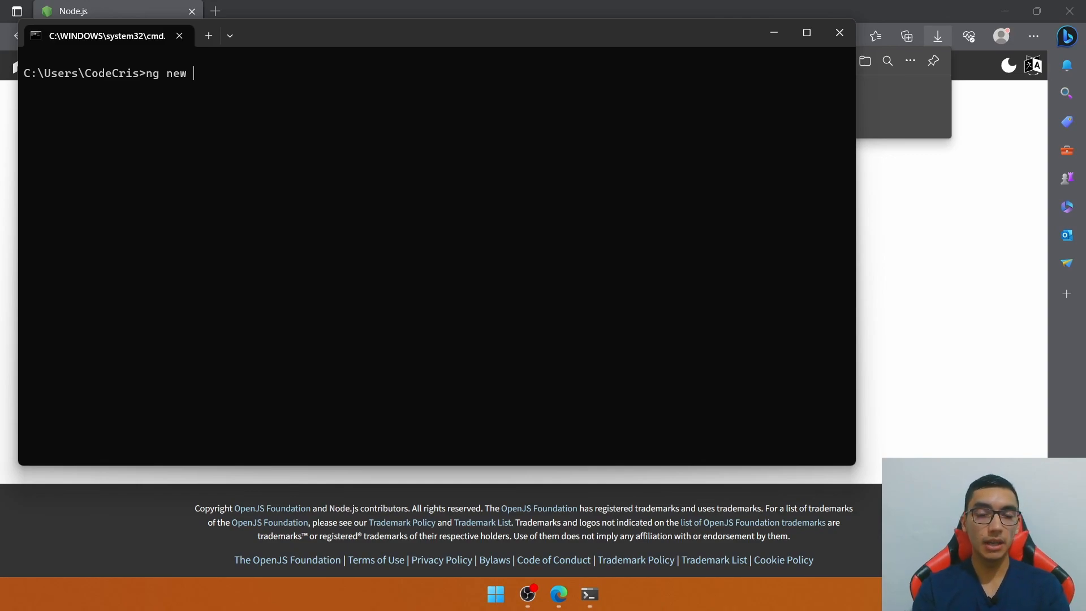
pyautogui.write('my')
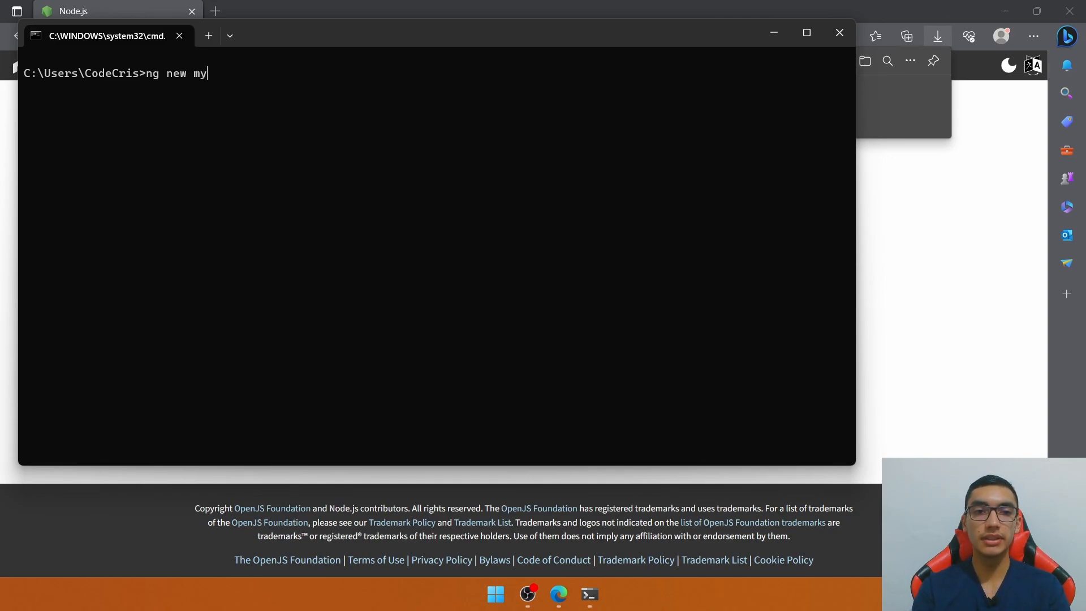
pyautogui.write('-app')
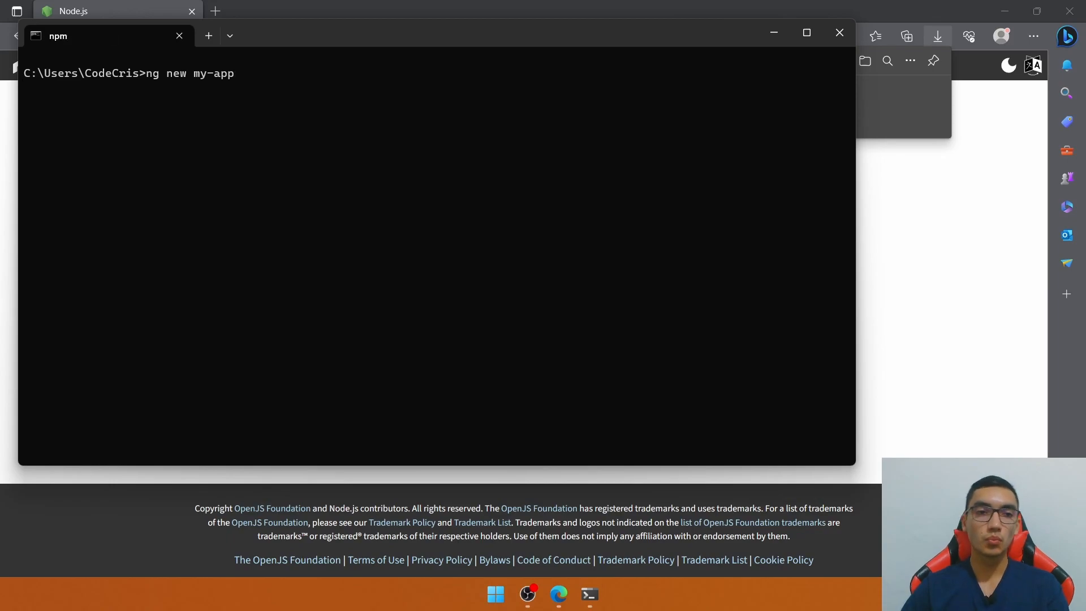
pyautogui.write('n')
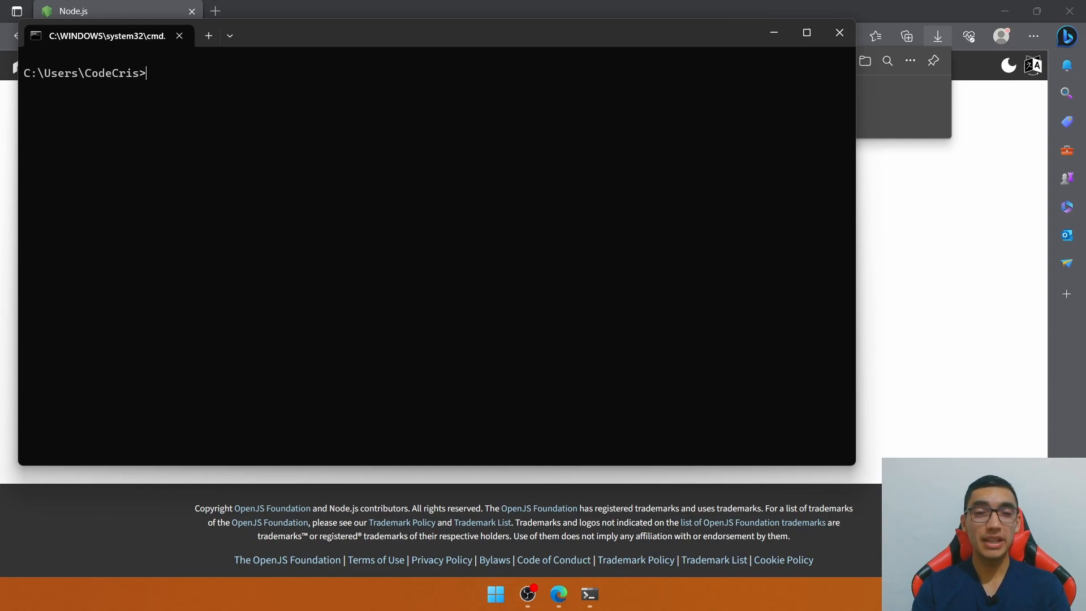
# Change into the my-app folder with cd my-app and type ng serve -o.
pyautogui.write('cd')
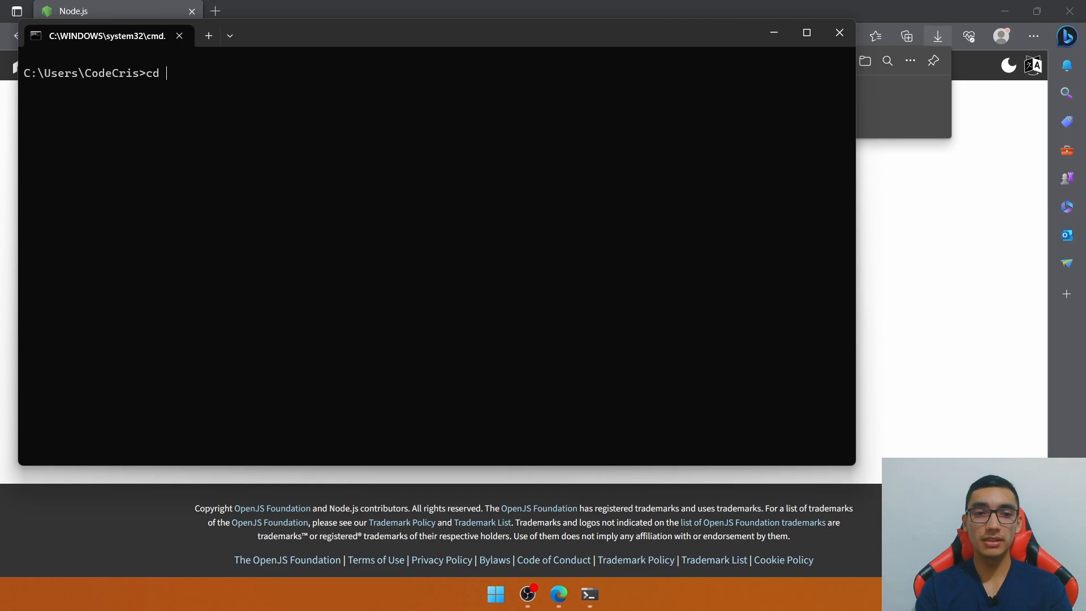
pyautogui.write('my')
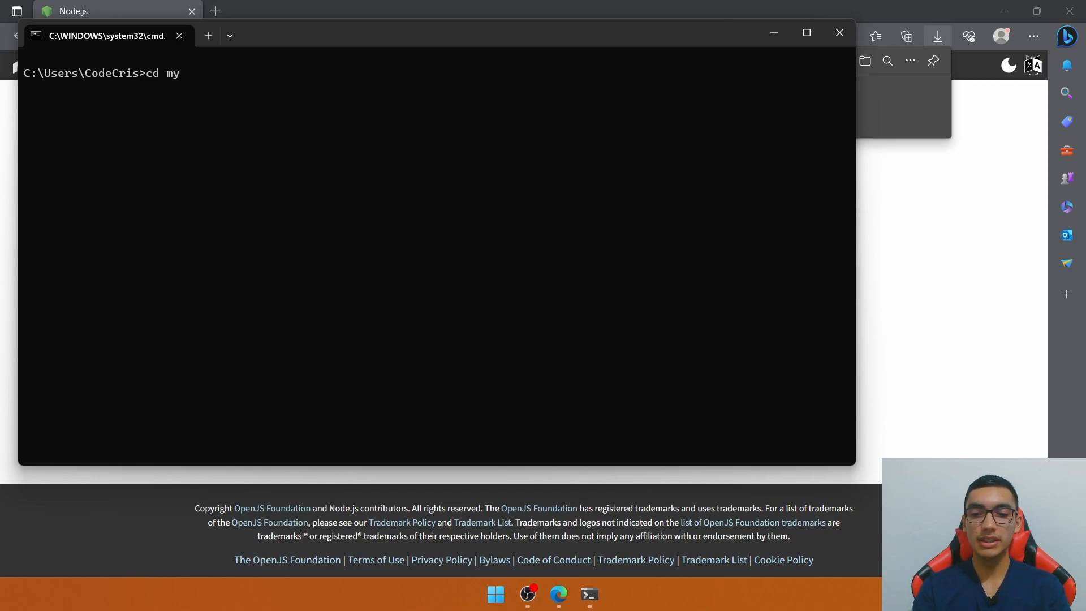
pyautogui.press('Return')
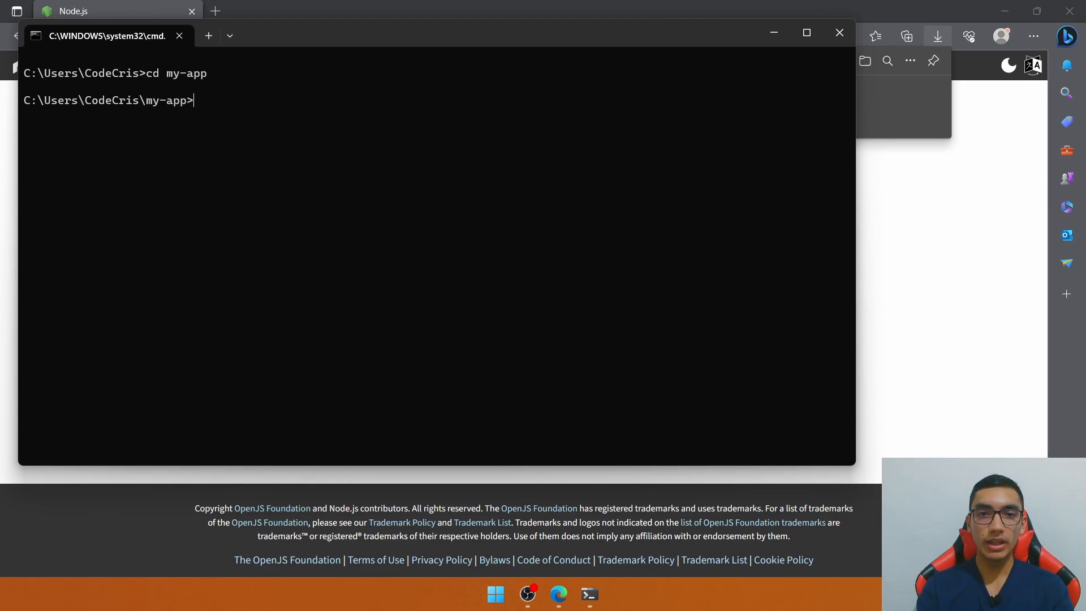
pyautogui.write('ng serve')
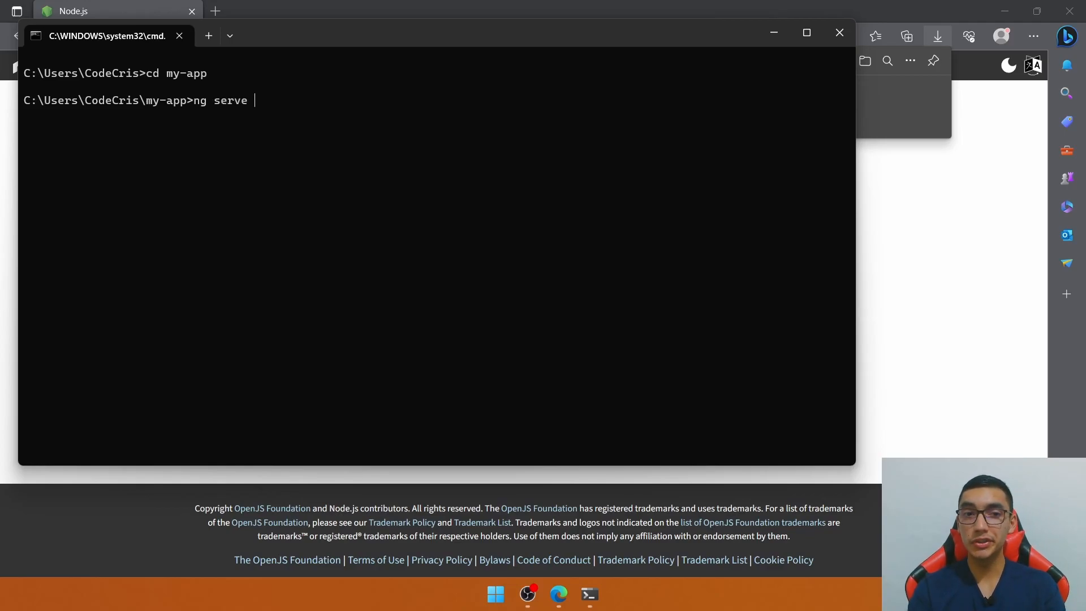
pyautogui.write('-o')
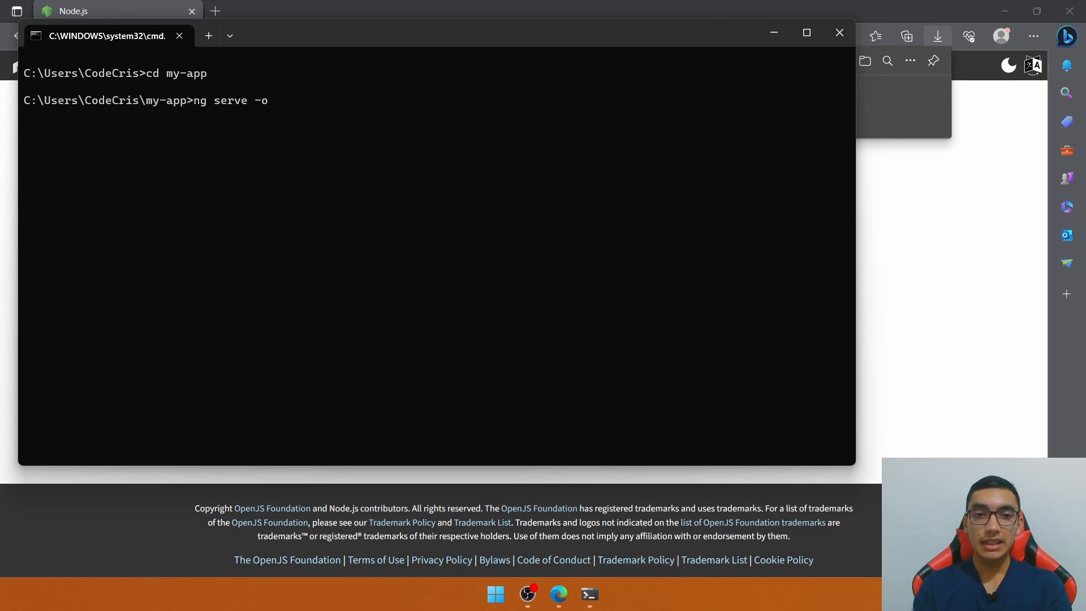